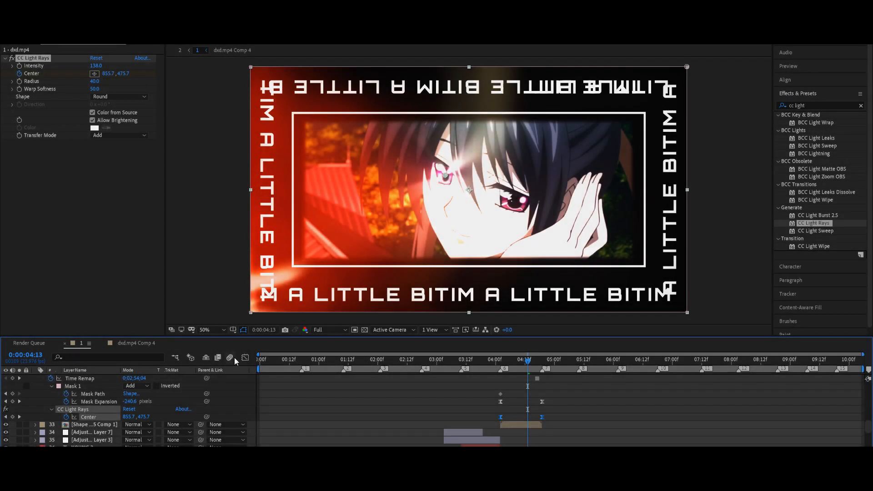
Collapse the dxd.mp4 clip layer's mask and effect properties and show the Preview panel.
left_click(244, 358)
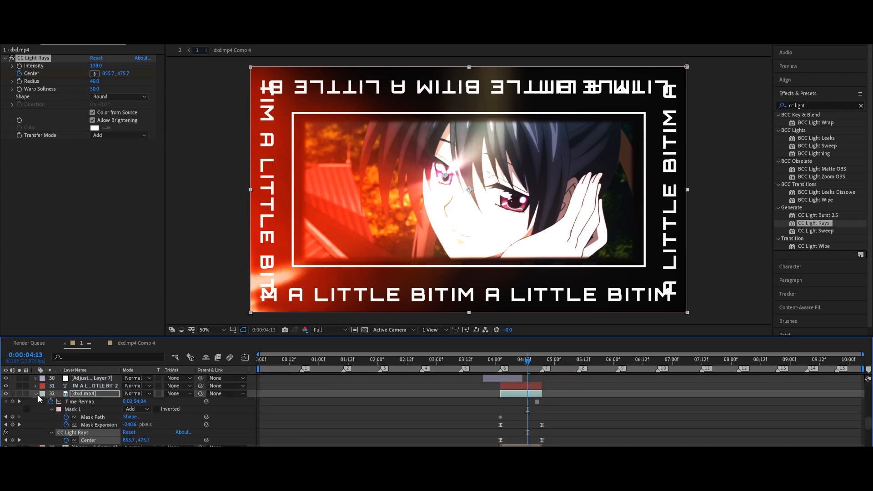
left_click(34, 394)
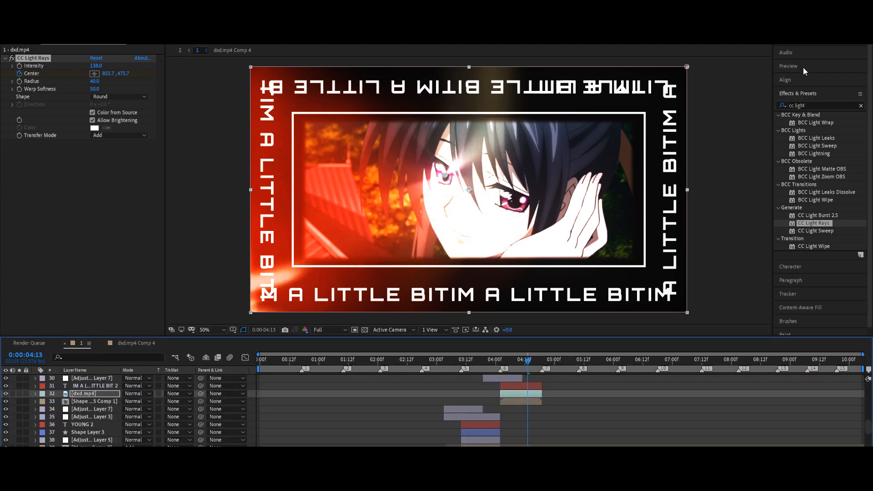
left_click(788, 66)
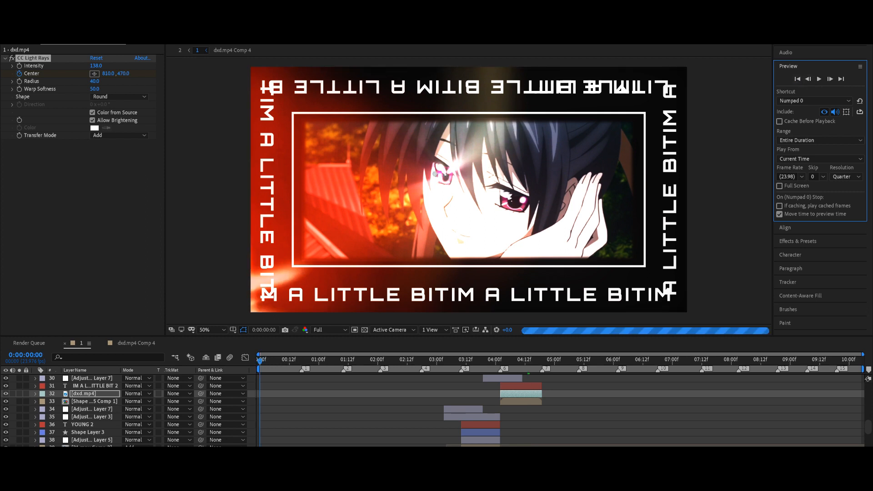